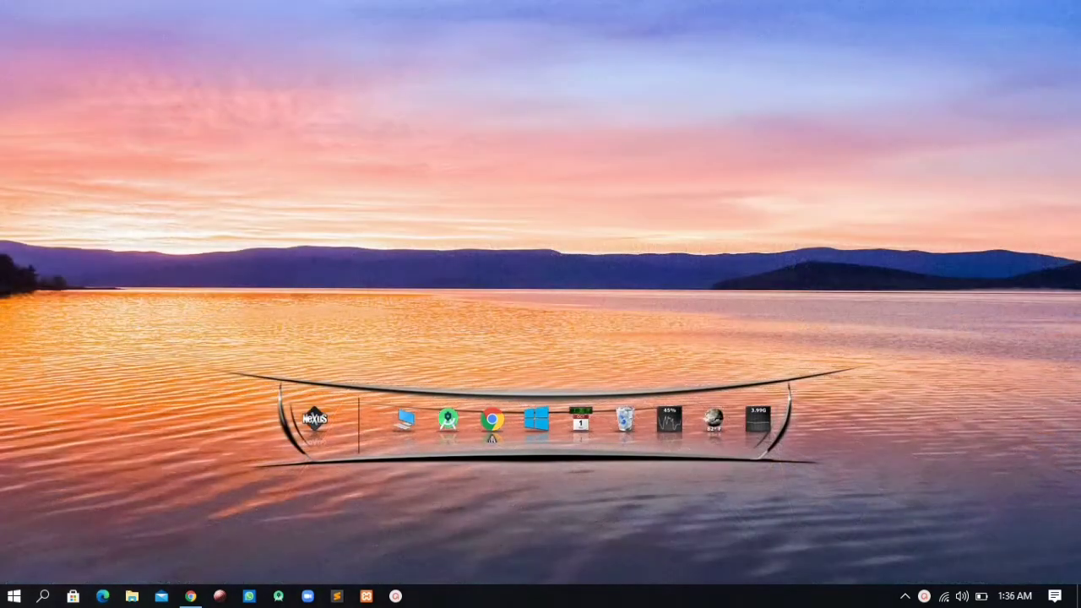
pyautogui.moveTo(515, 372)
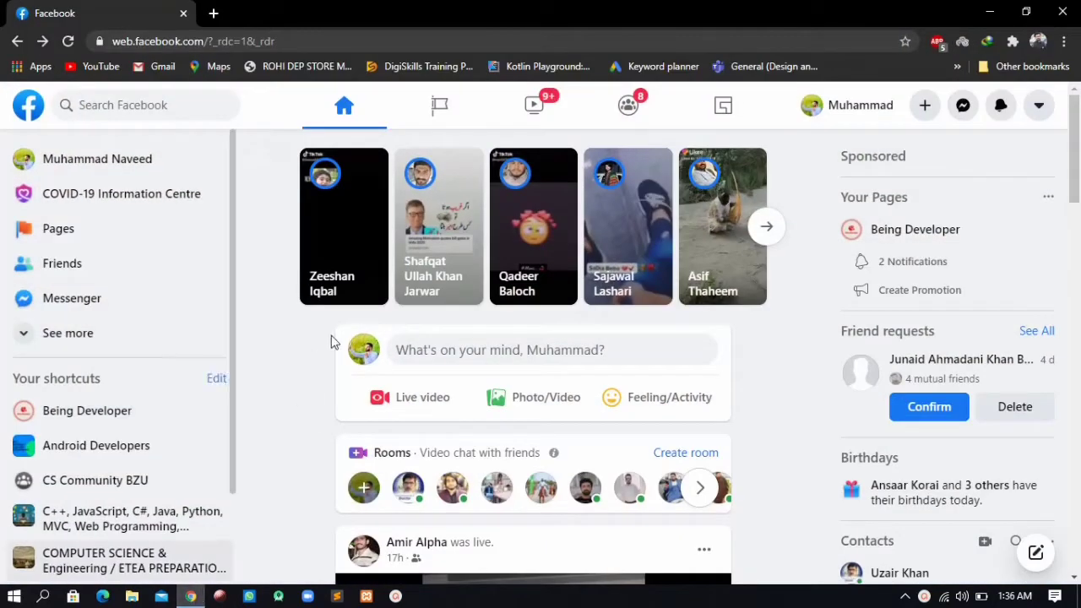
pyautogui.moveTo(439, 105)
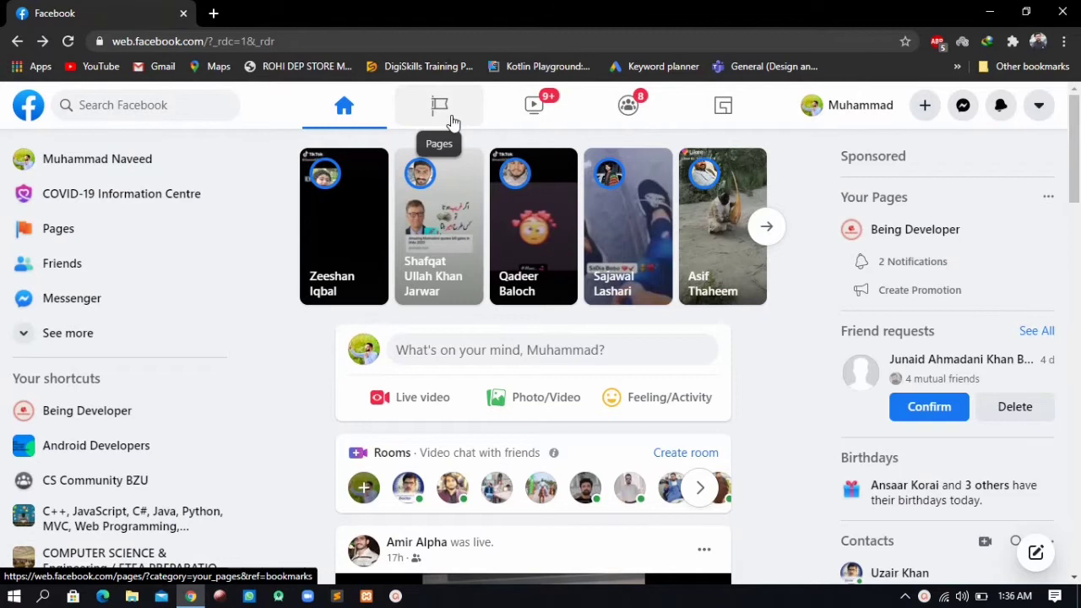
# - Open the Being Developer page from the Pages you manage list
pyautogui.click(439, 105)
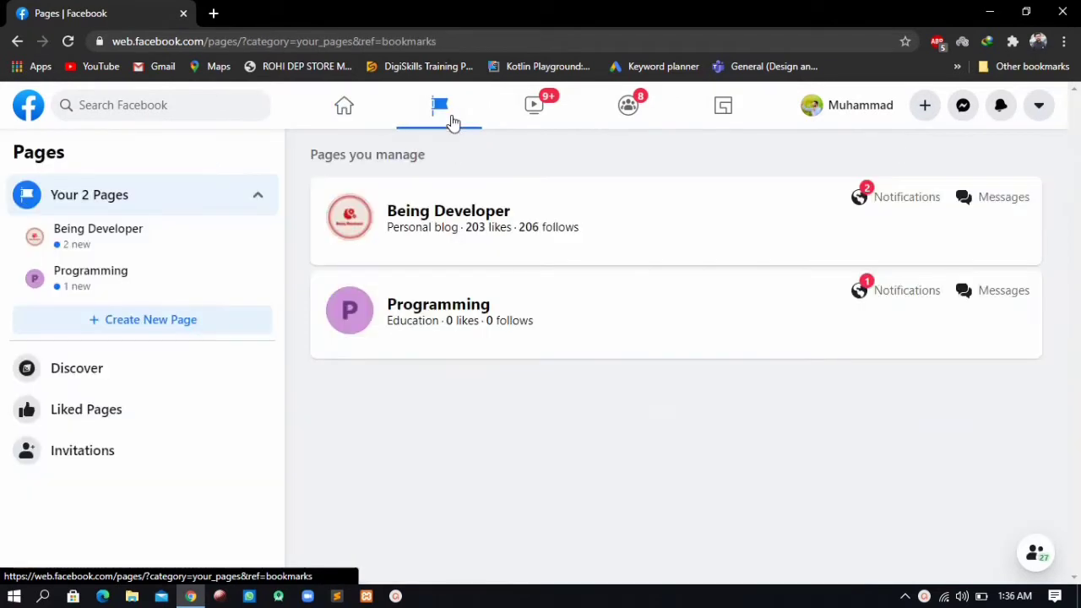
pyautogui.moveTo(462, 243)
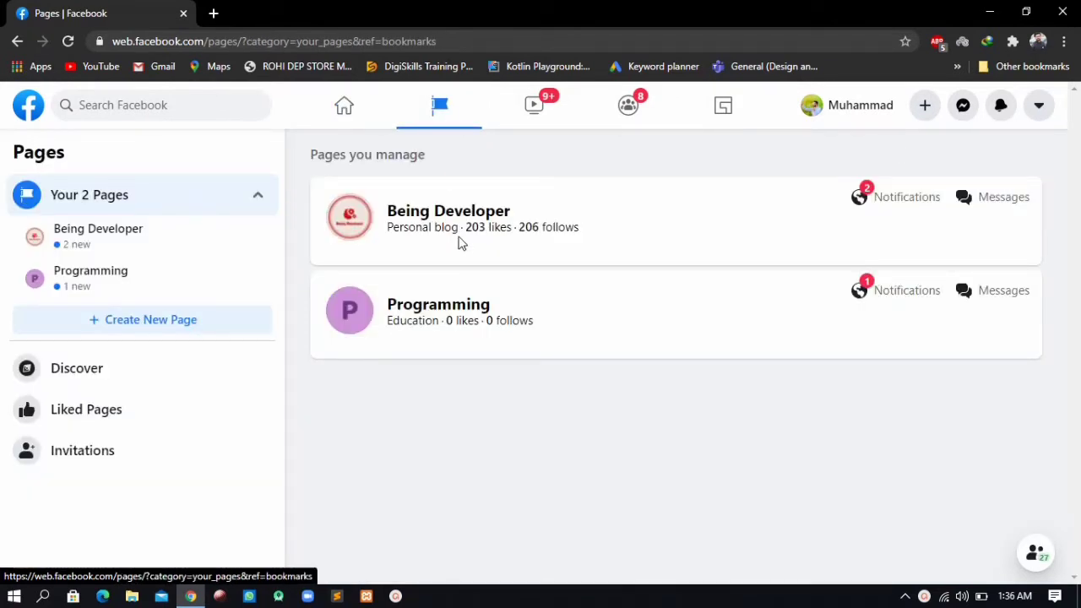
pyautogui.moveTo(459, 223)
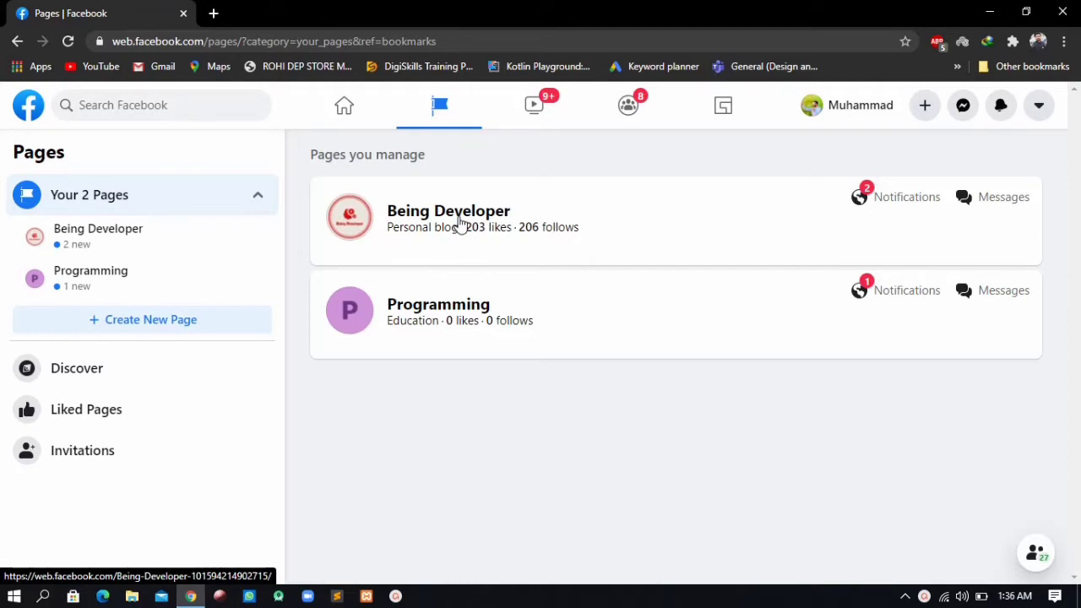
pyautogui.click(449, 209)
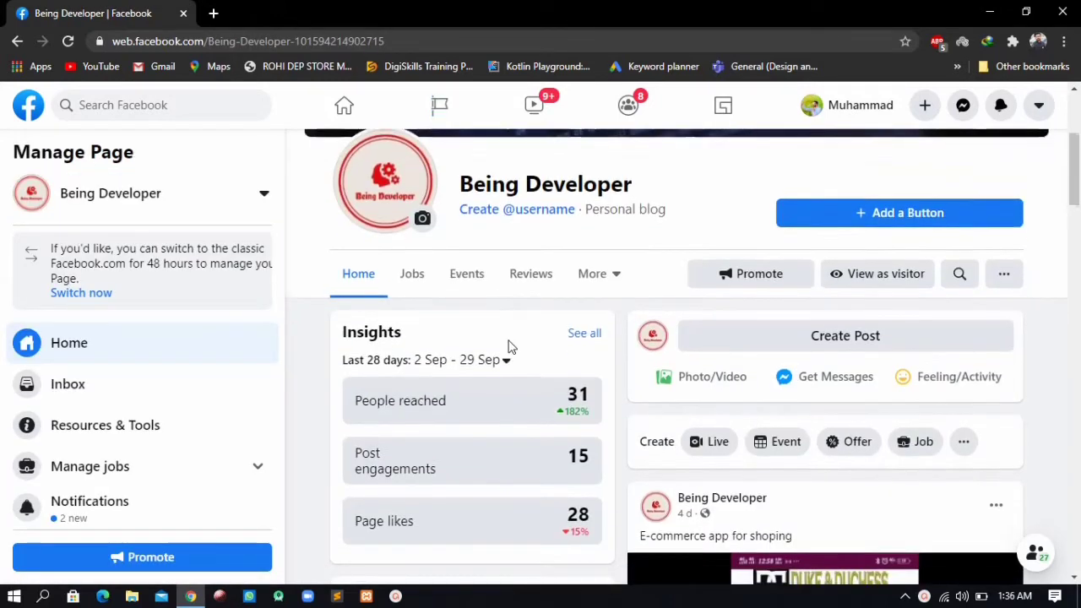
pyautogui.scroll(-3)
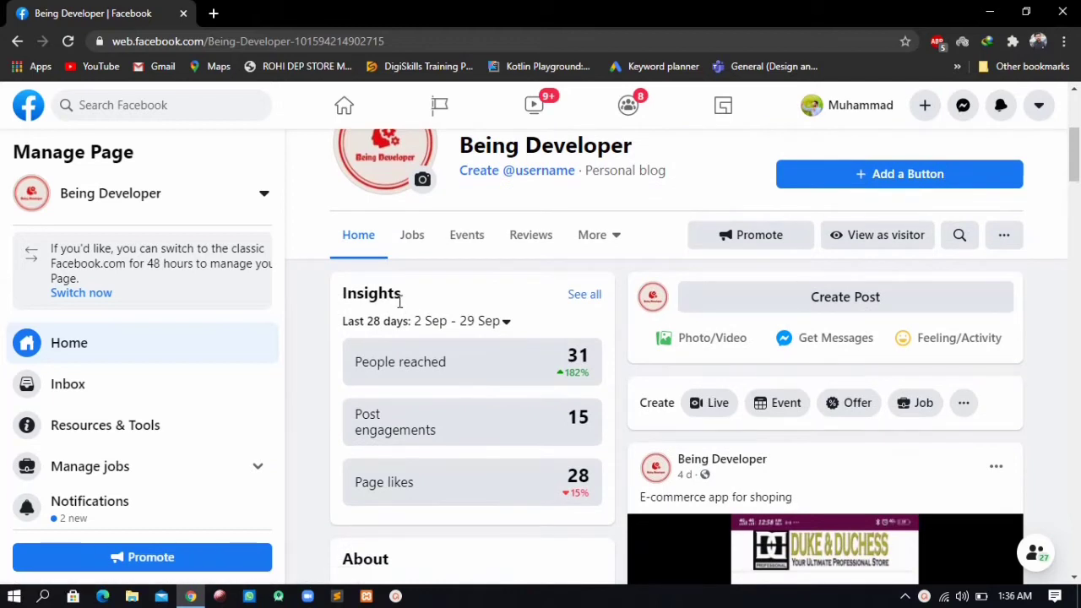
# - Open the full Page insights report and review recent posts down to Pages to Watch
pyautogui.click(585, 294)
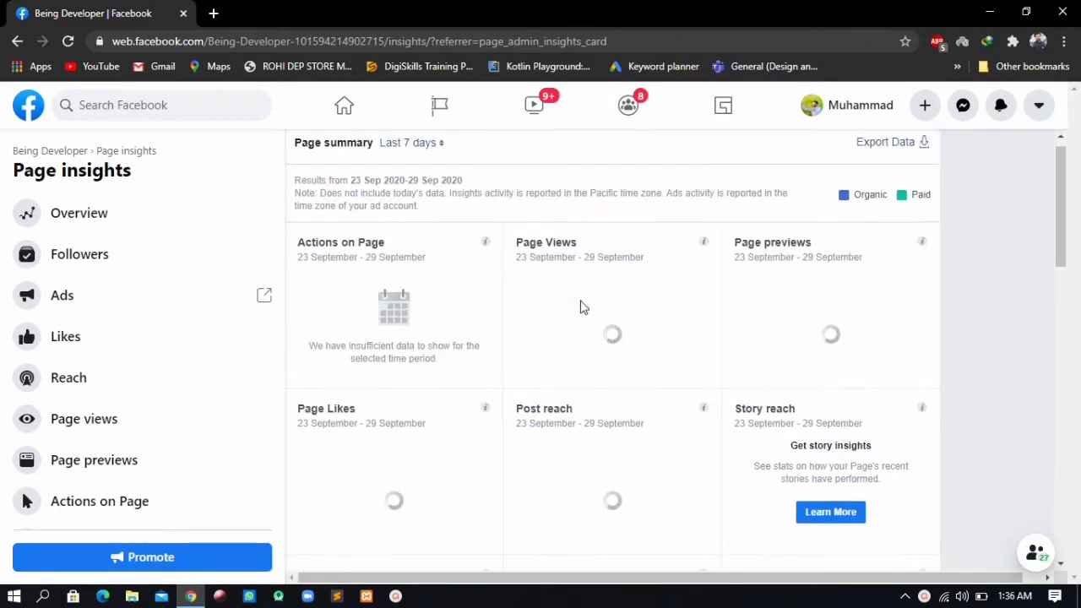
pyautogui.scroll(-3)
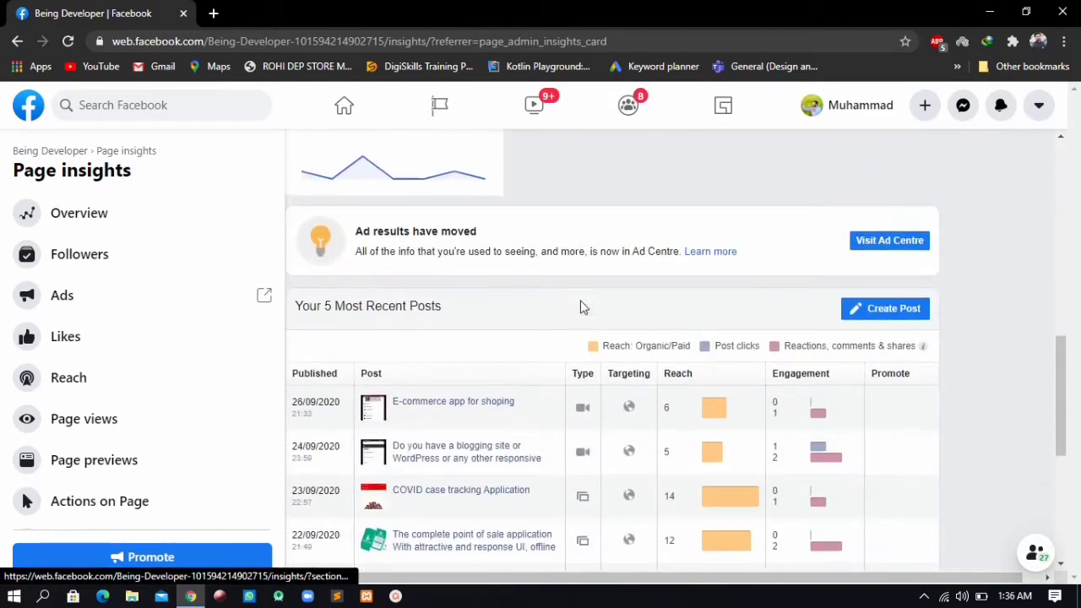
pyautogui.scroll(-3)
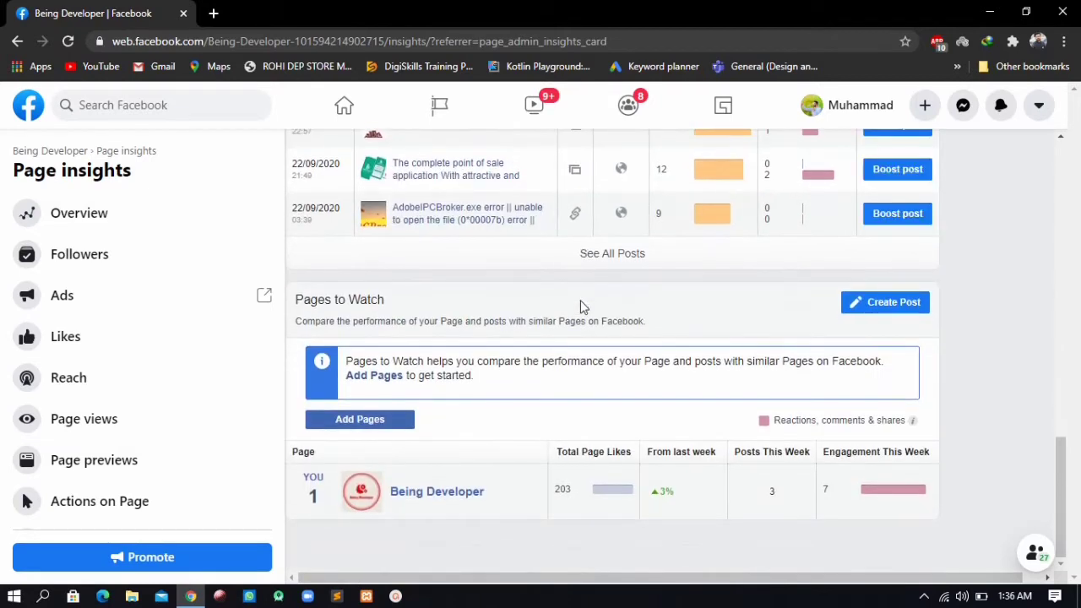
pyautogui.moveTo(885, 302)
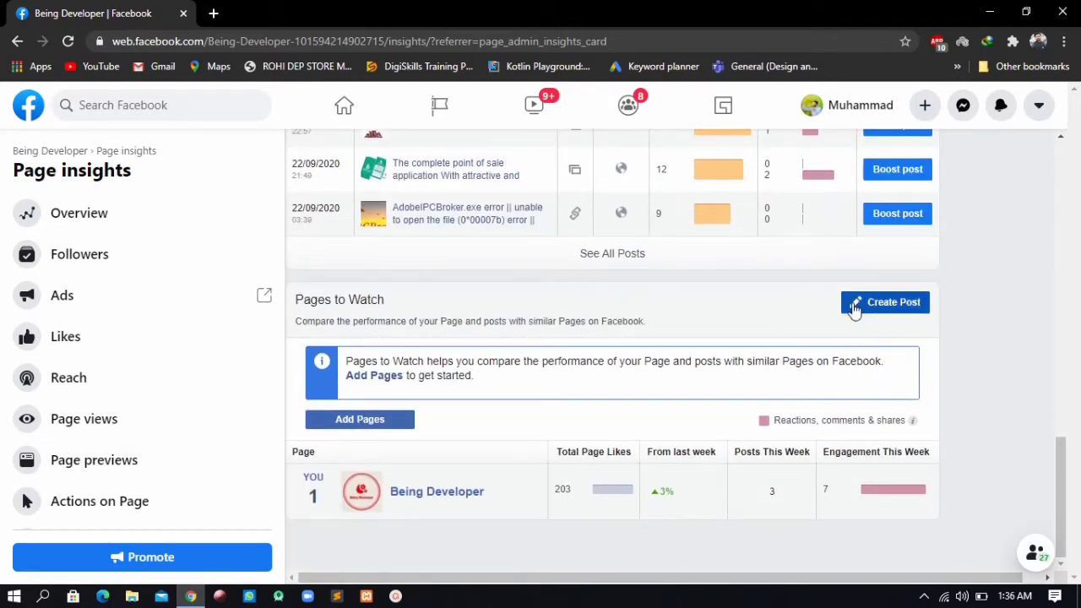
# - Start a new post and expand the full list of post types to pick Poll
pyautogui.click(884, 301)
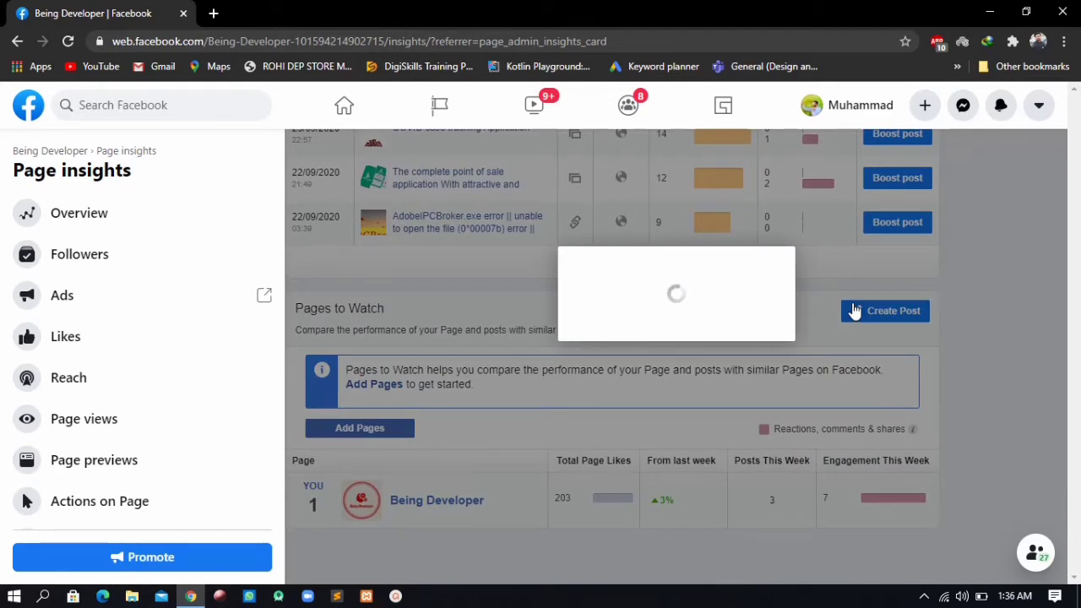
pyautogui.click(884, 310)
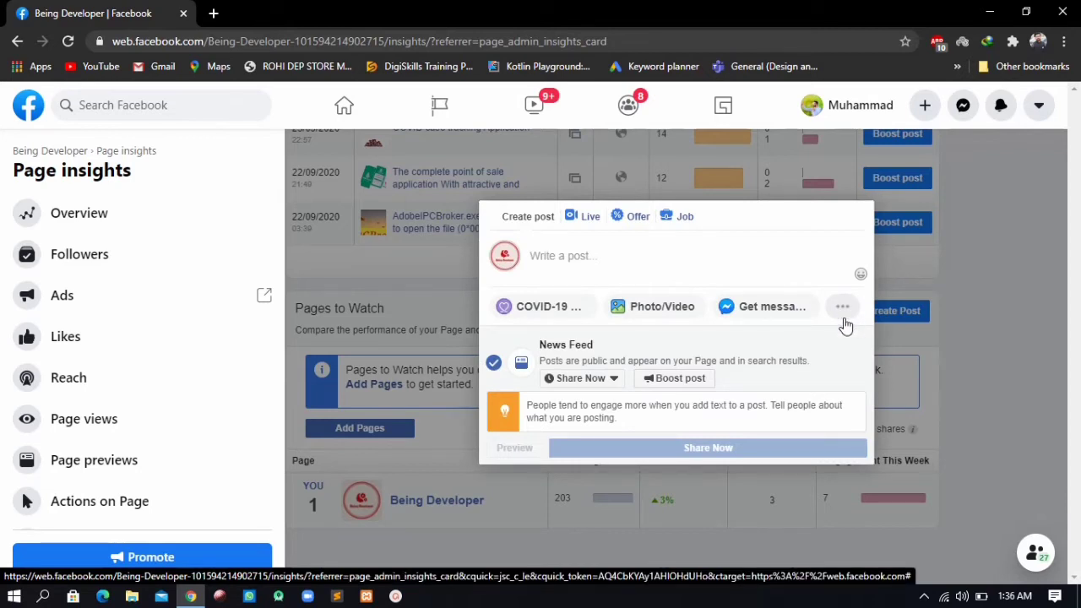
pyautogui.click(841, 306)
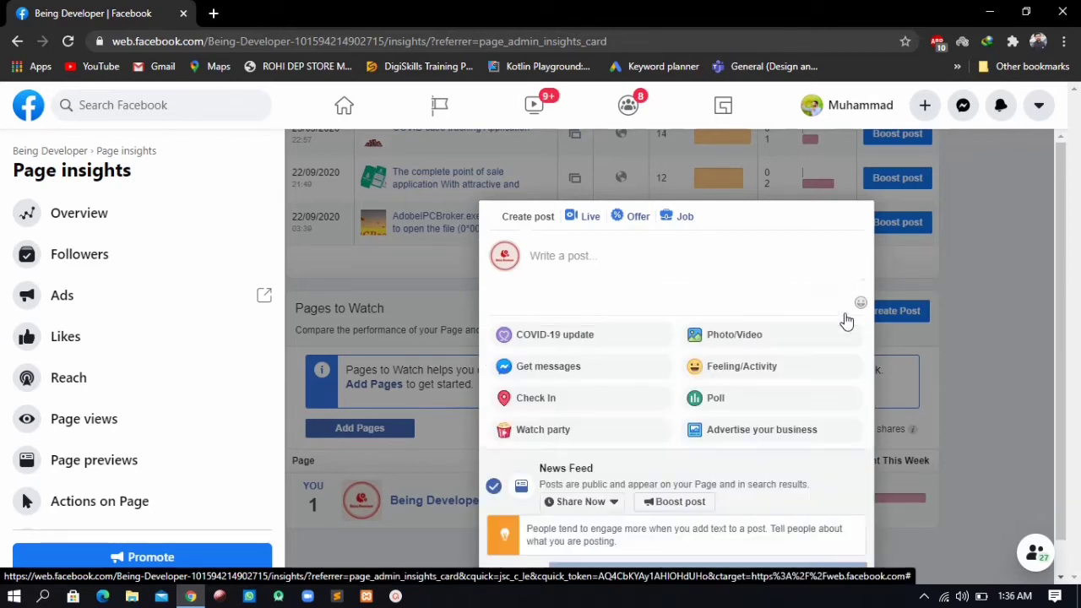
pyautogui.moveTo(739, 410)
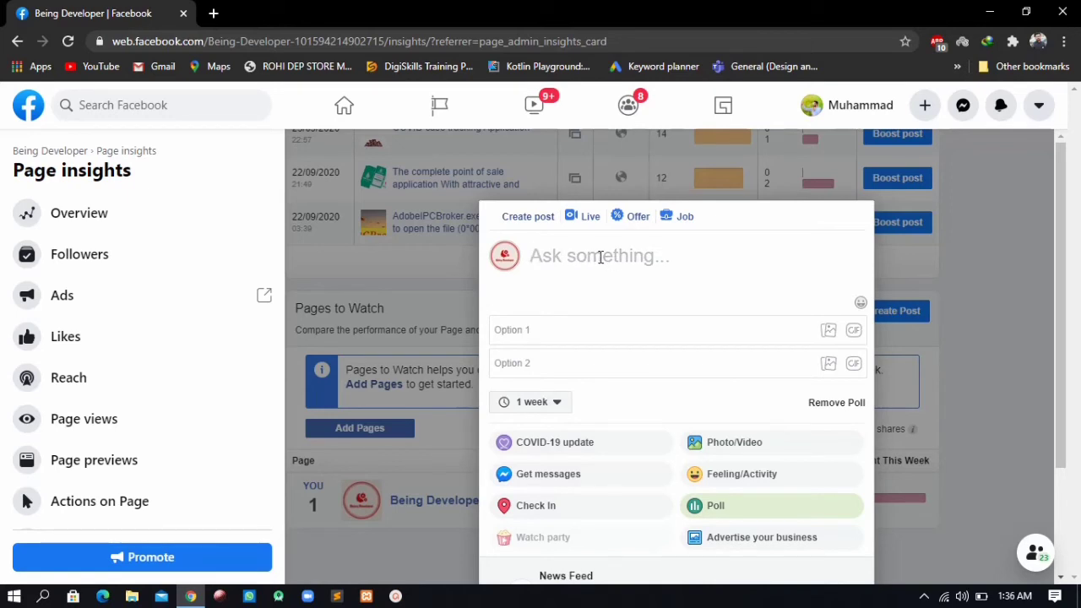
# - Enter the poll question "question" with options op1 and op2, ready at Share Now
pyautogui.write('ques')
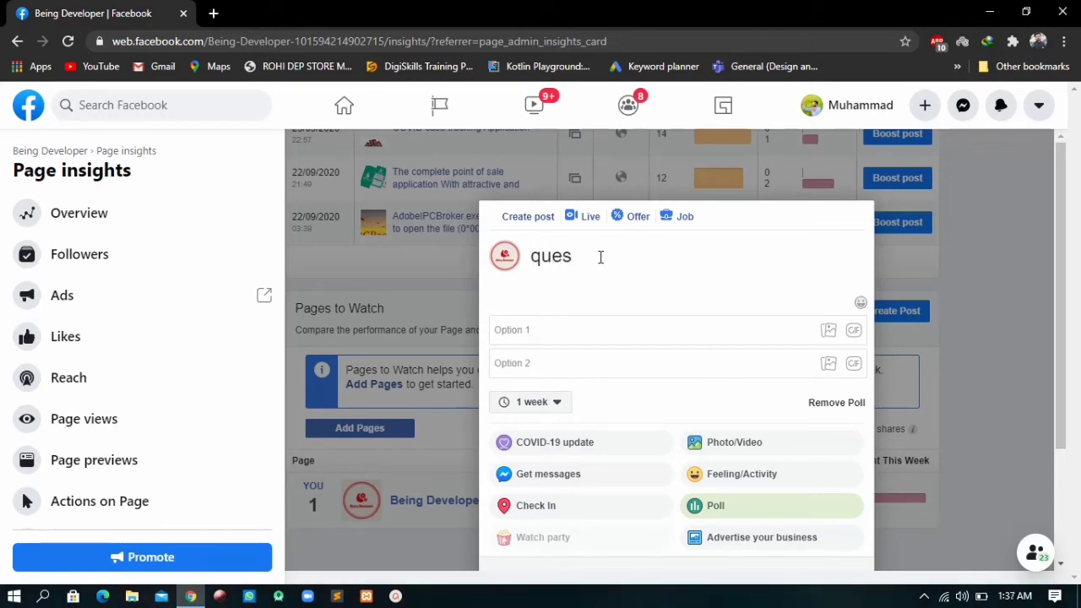
pyautogui.write('tion')
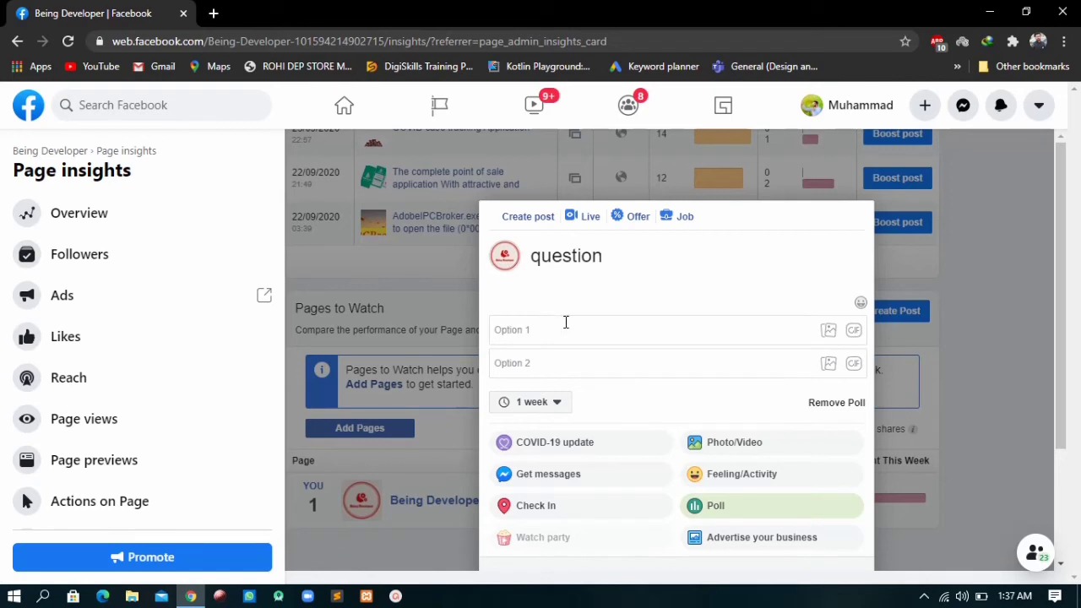
pyautogui.write('op1')
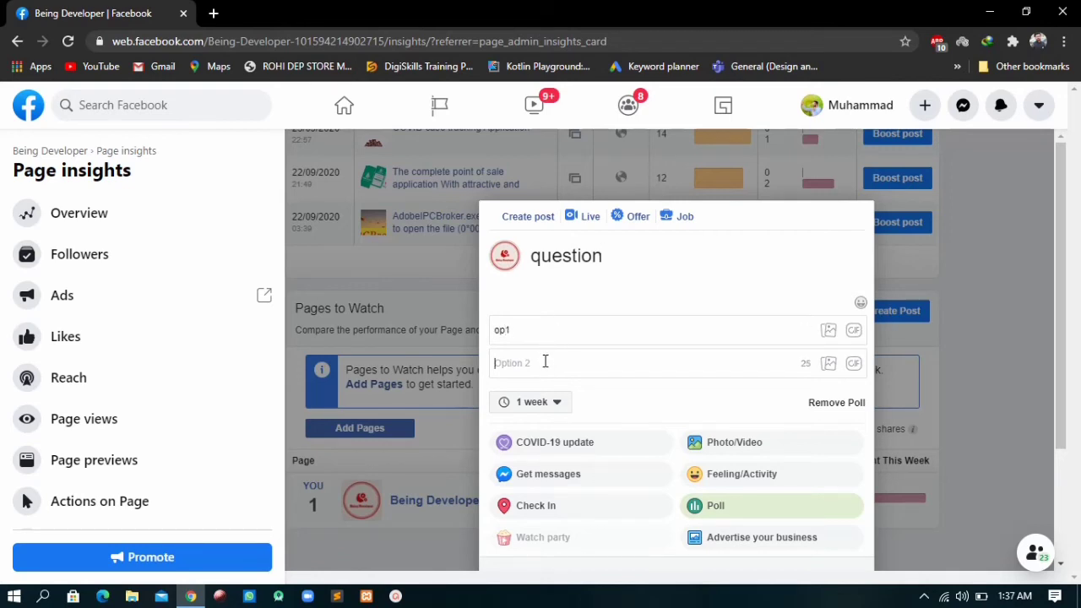
pyautogui.write('op2')
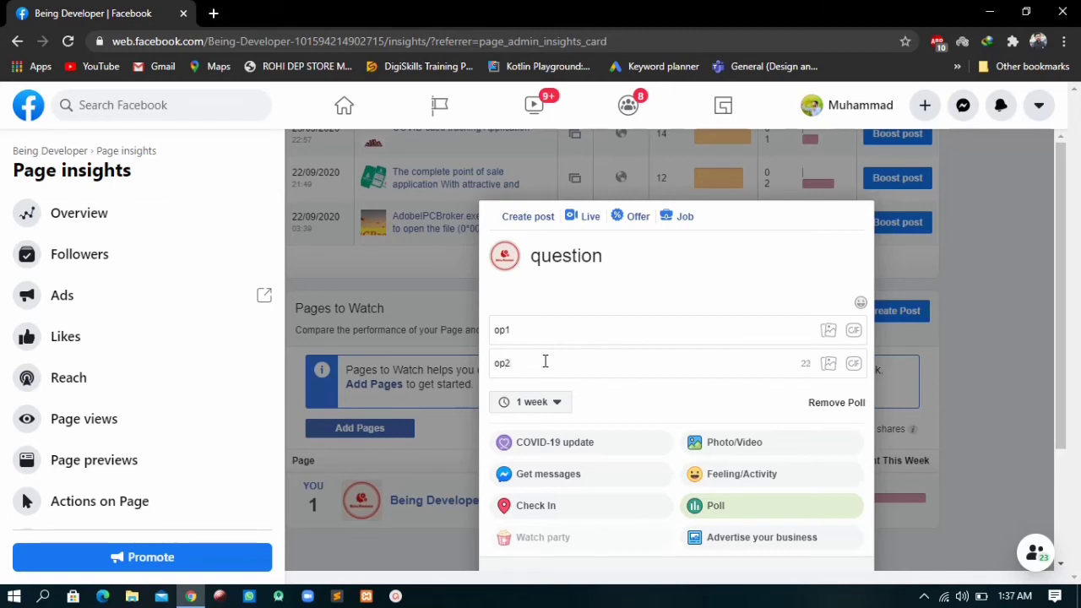
pyautogui.scroll(-3)
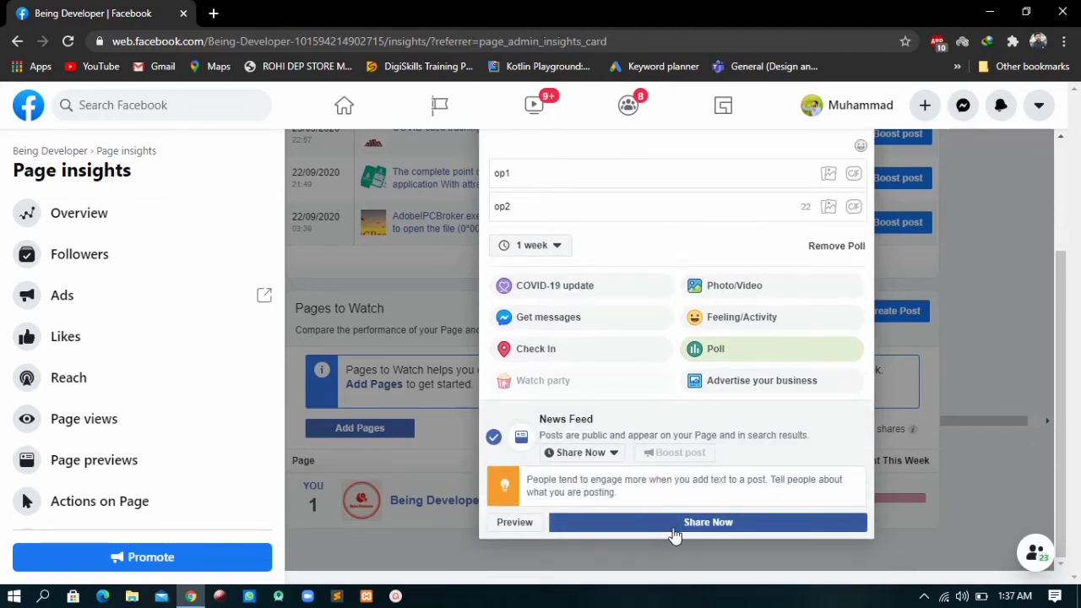
pyautogui.moveTo(476, 385)
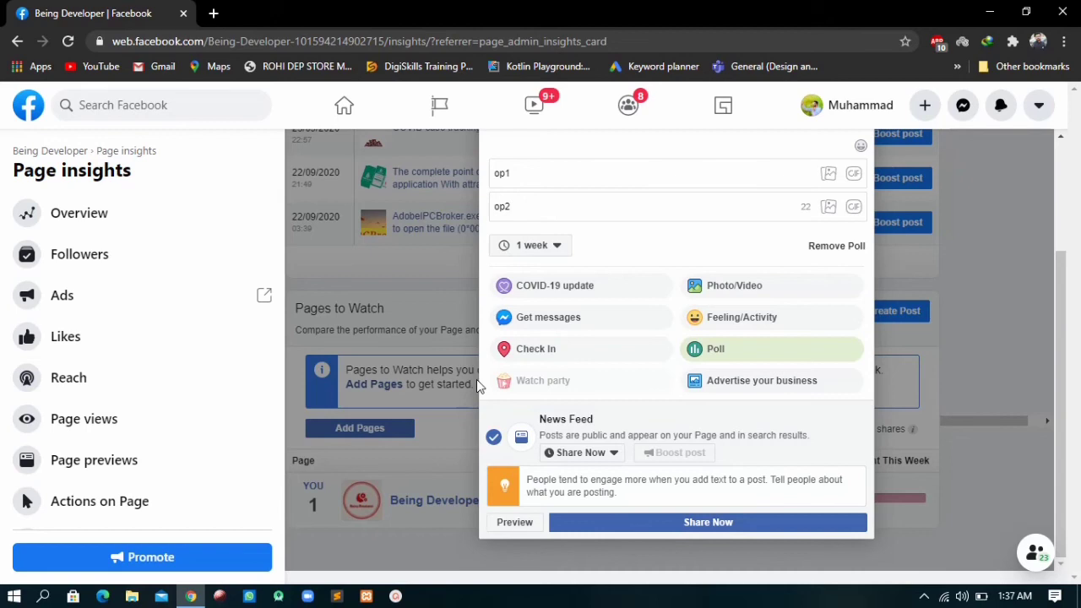